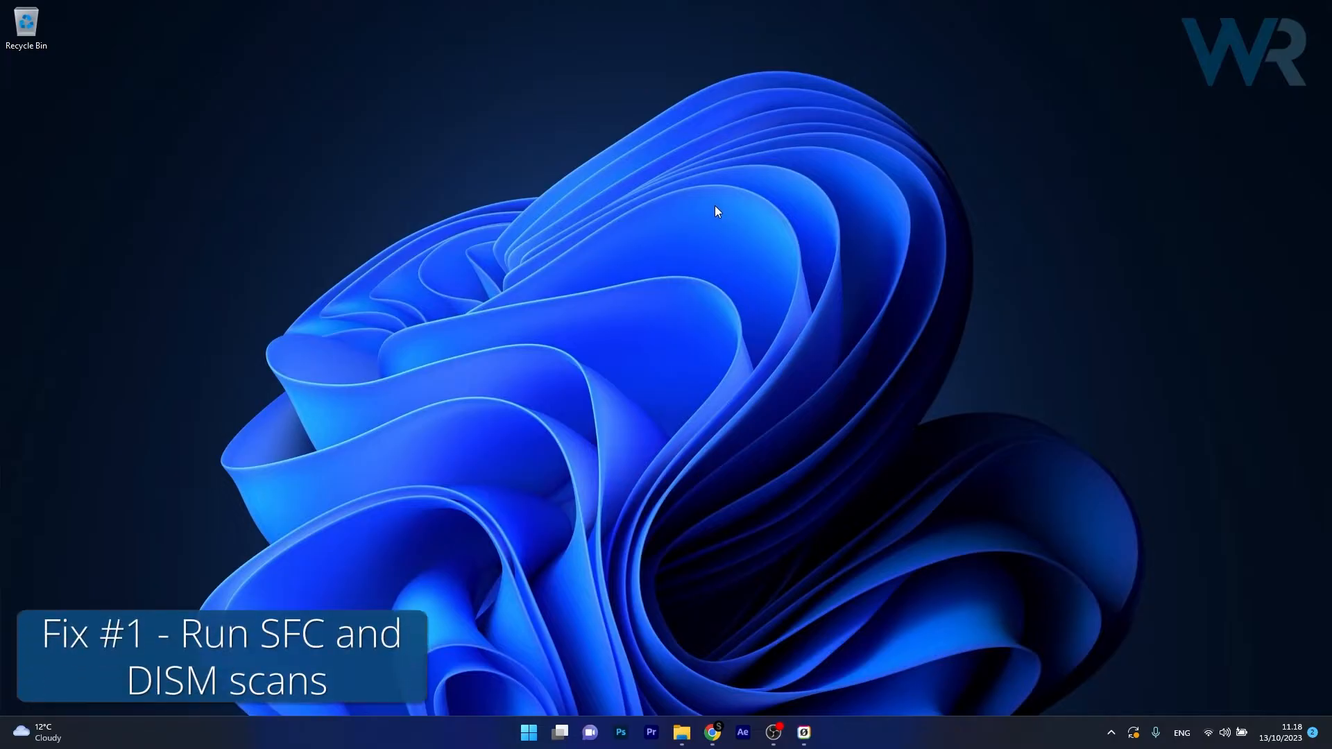
mouse_move(669, 268)
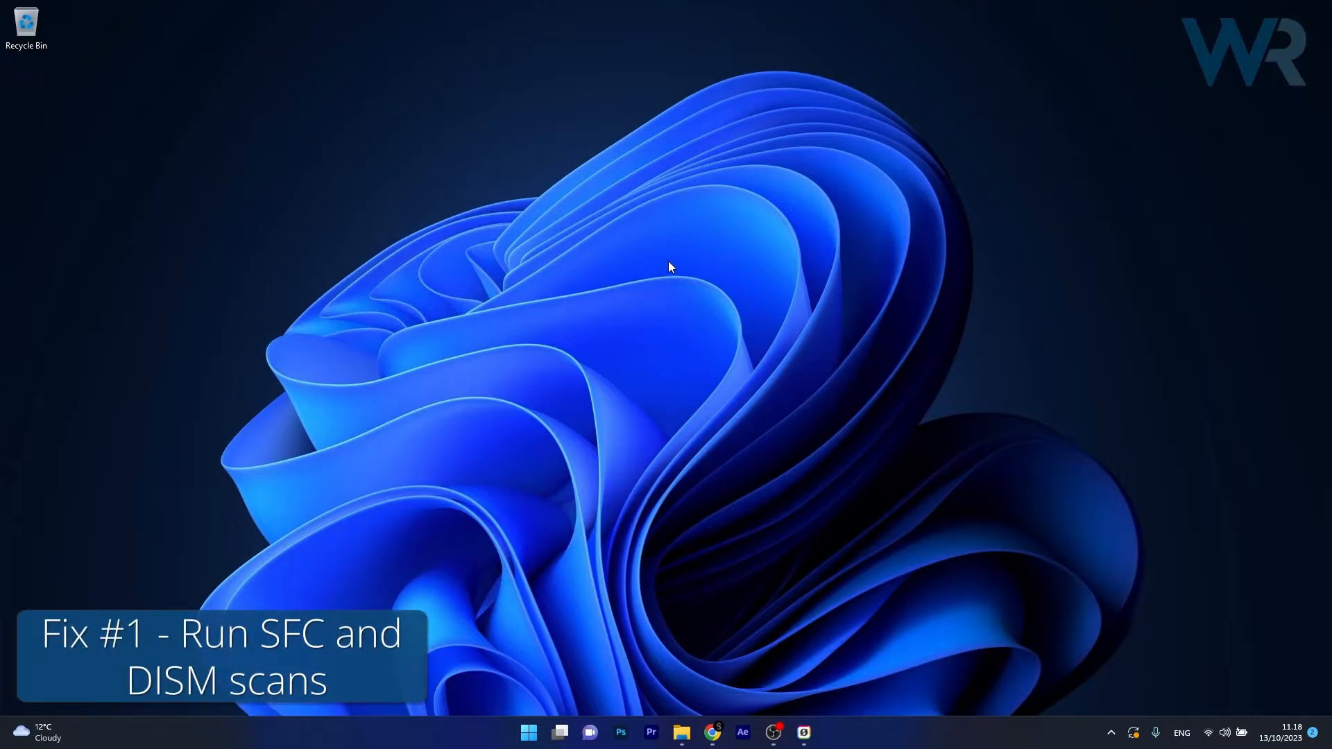
Launch Command Prompt as administrator, then close the administrator command window
text(cmd)
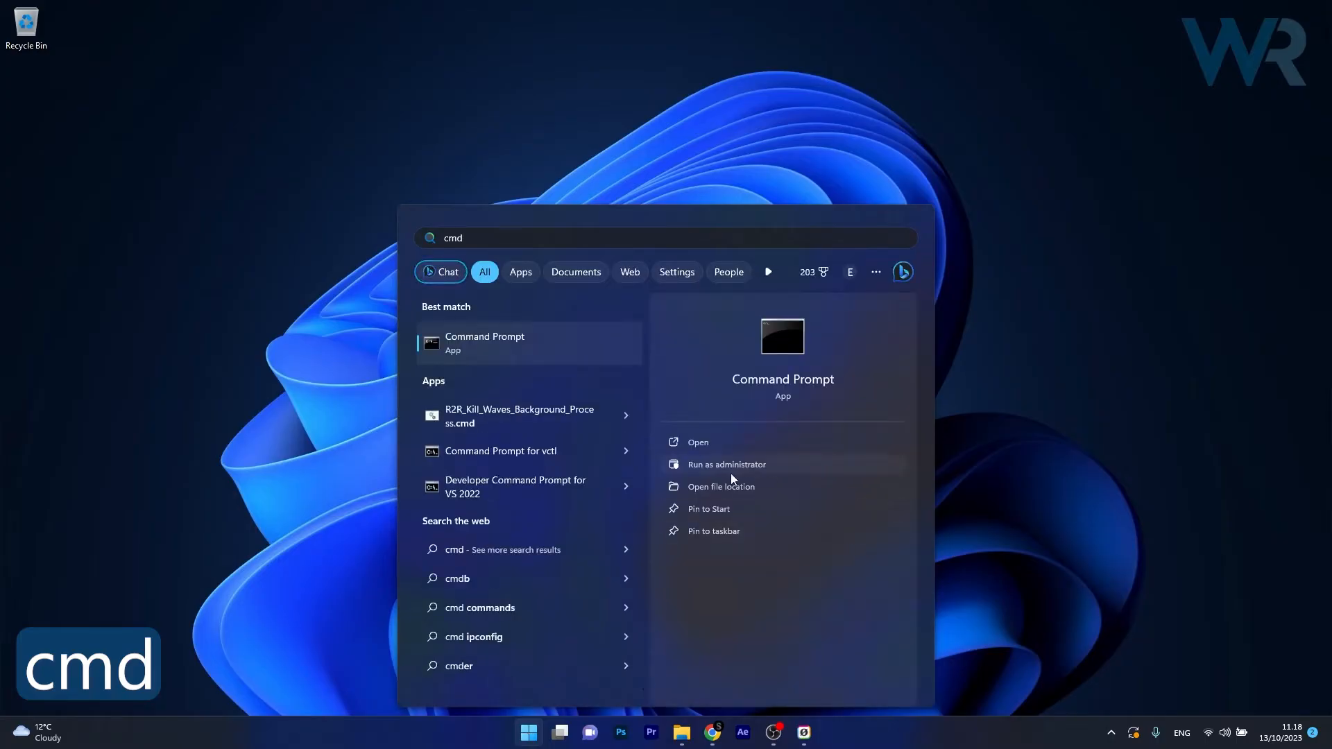
click(726, 464)
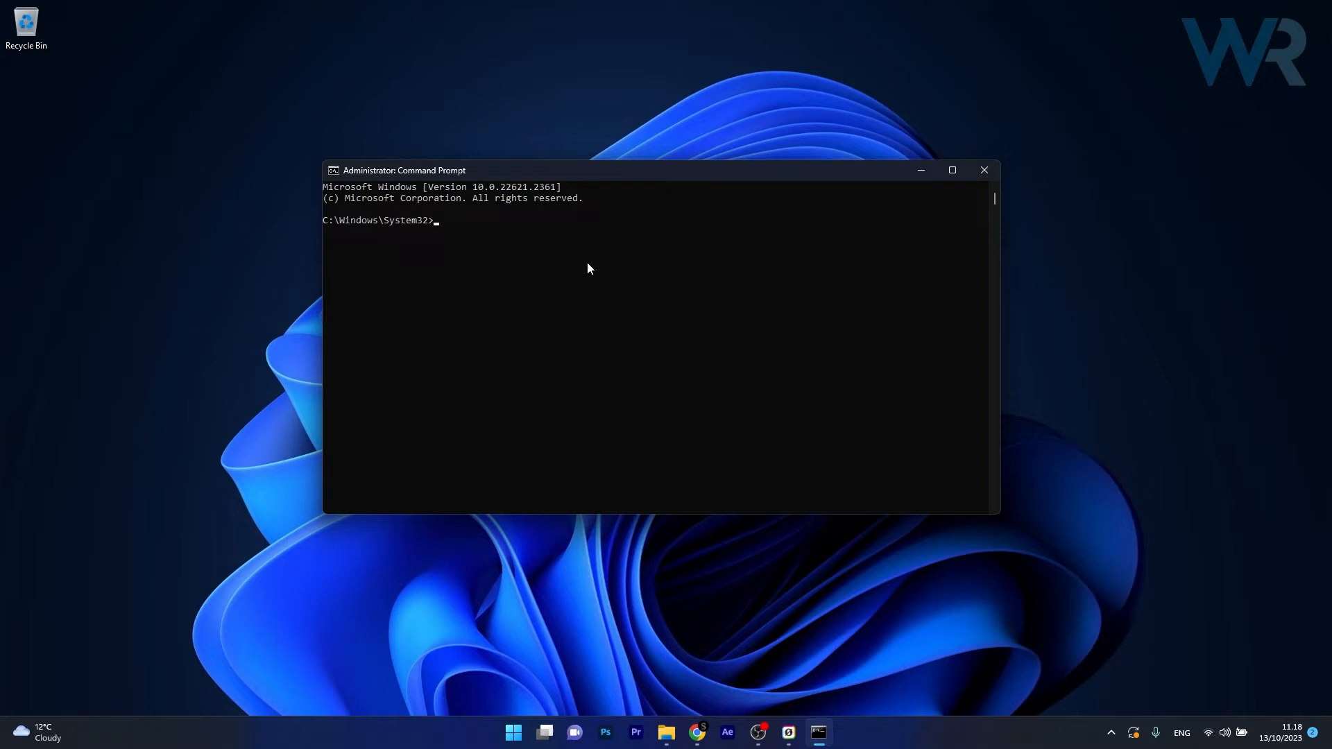
mouse_move(973, 137)
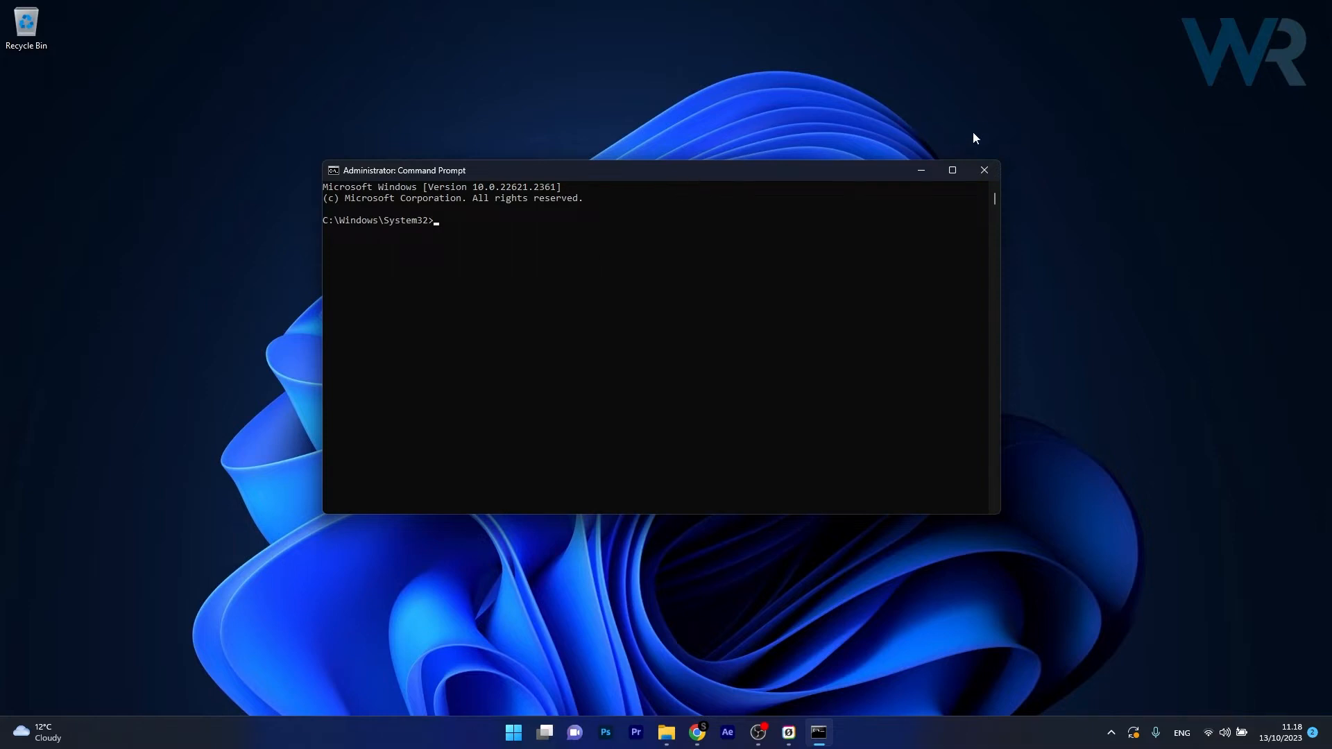
click(983, 170)
text(m)
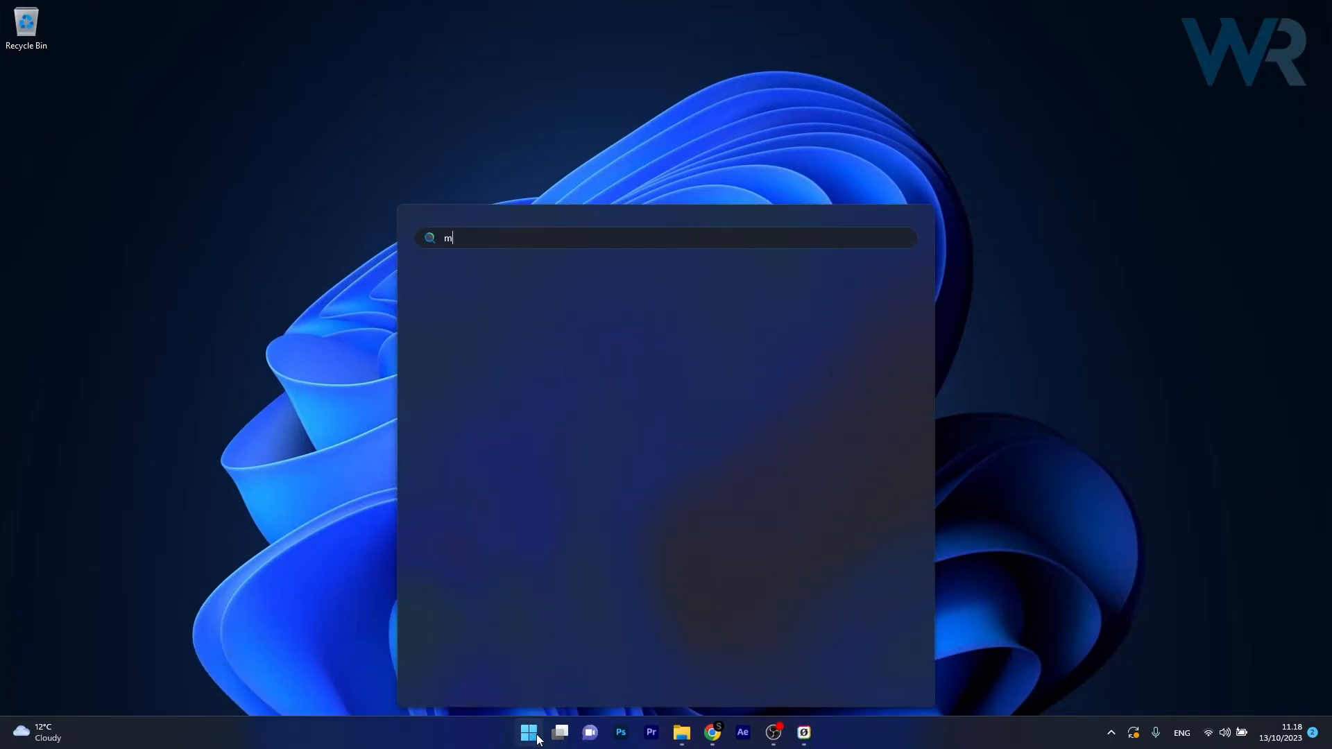
Run msconfig, hide all Microsoft services on the Services list, and go to Startup
text(sconfig)
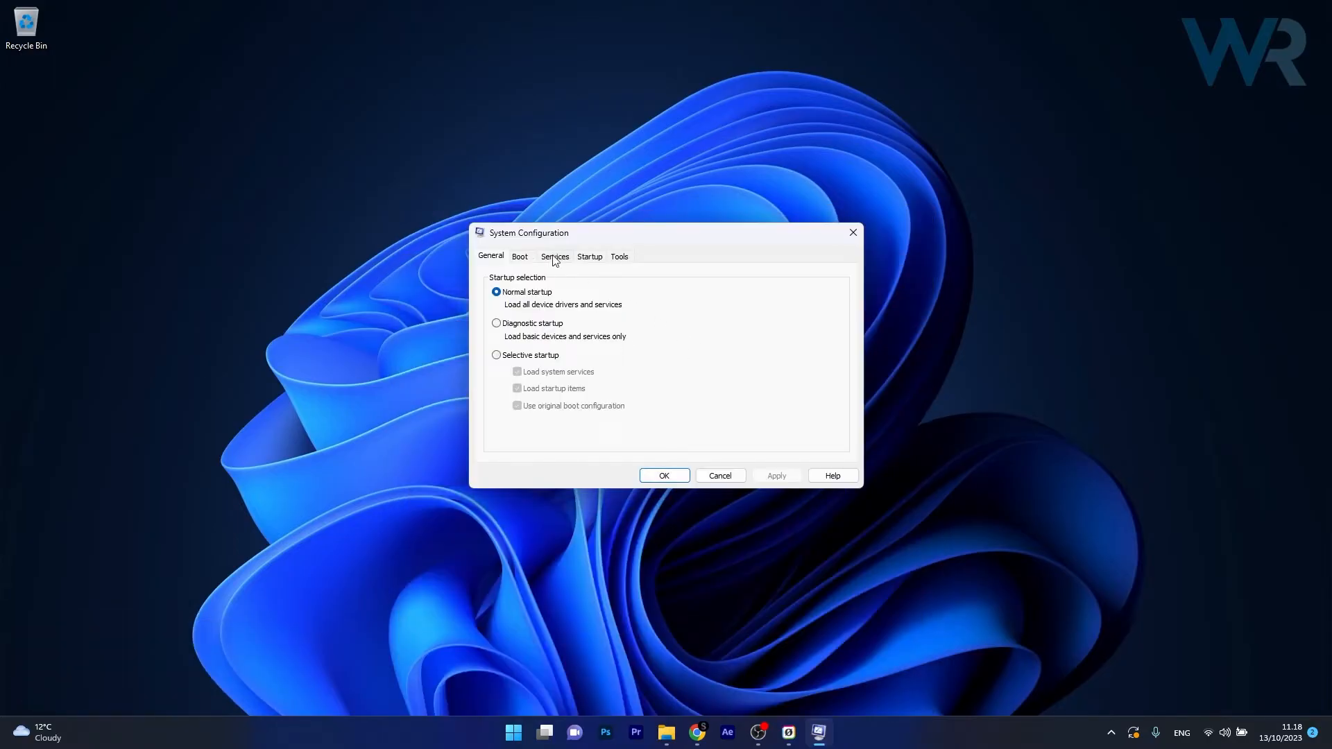
click(554, 256)
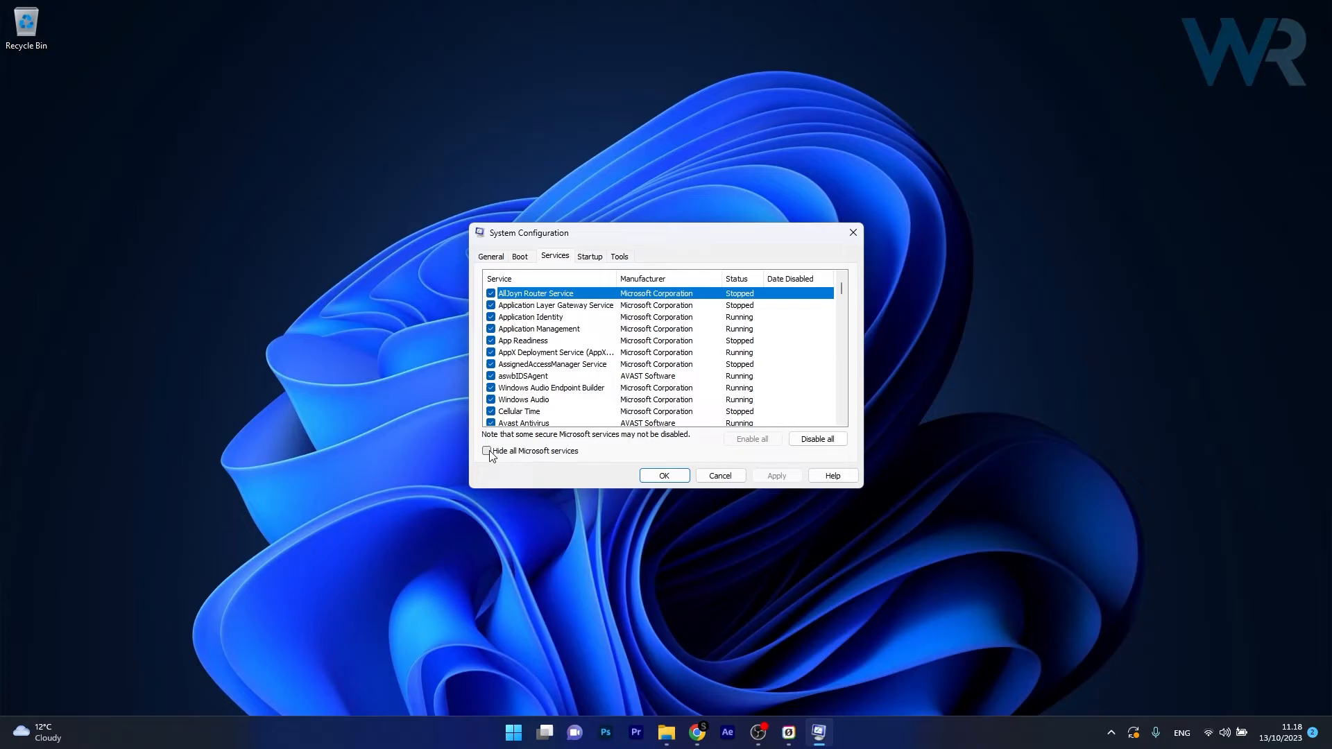
click(489, 450)
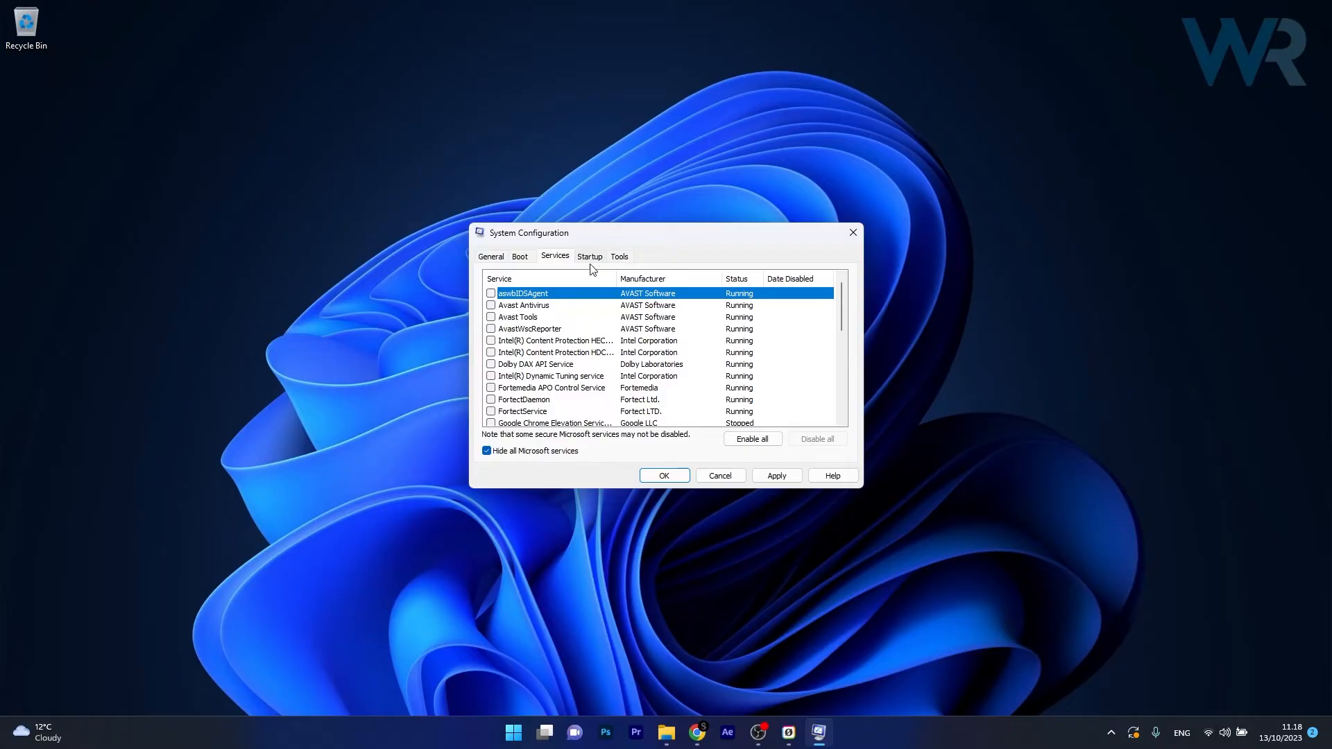
click(589, 256)
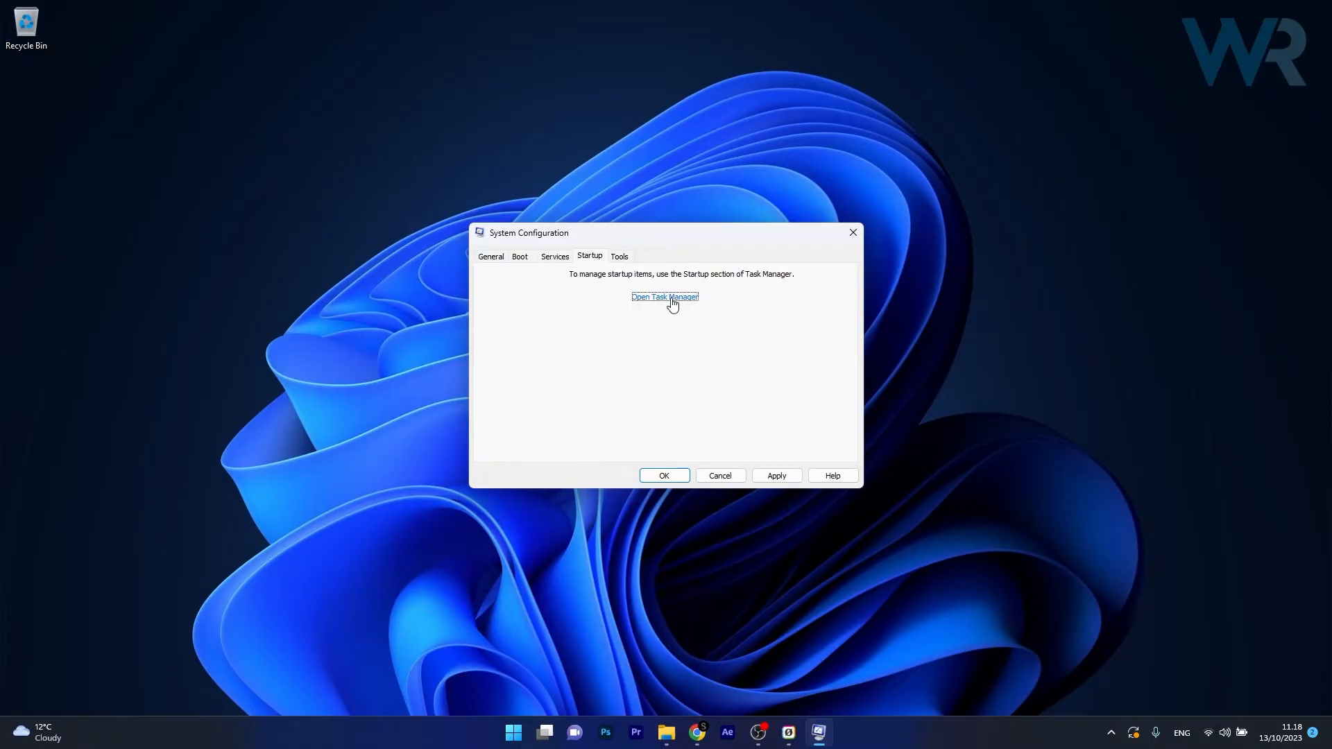
Review the RtkAudUService64.exe entry in Task Manager's startup apps, then close Task Manager
click(664, 296)
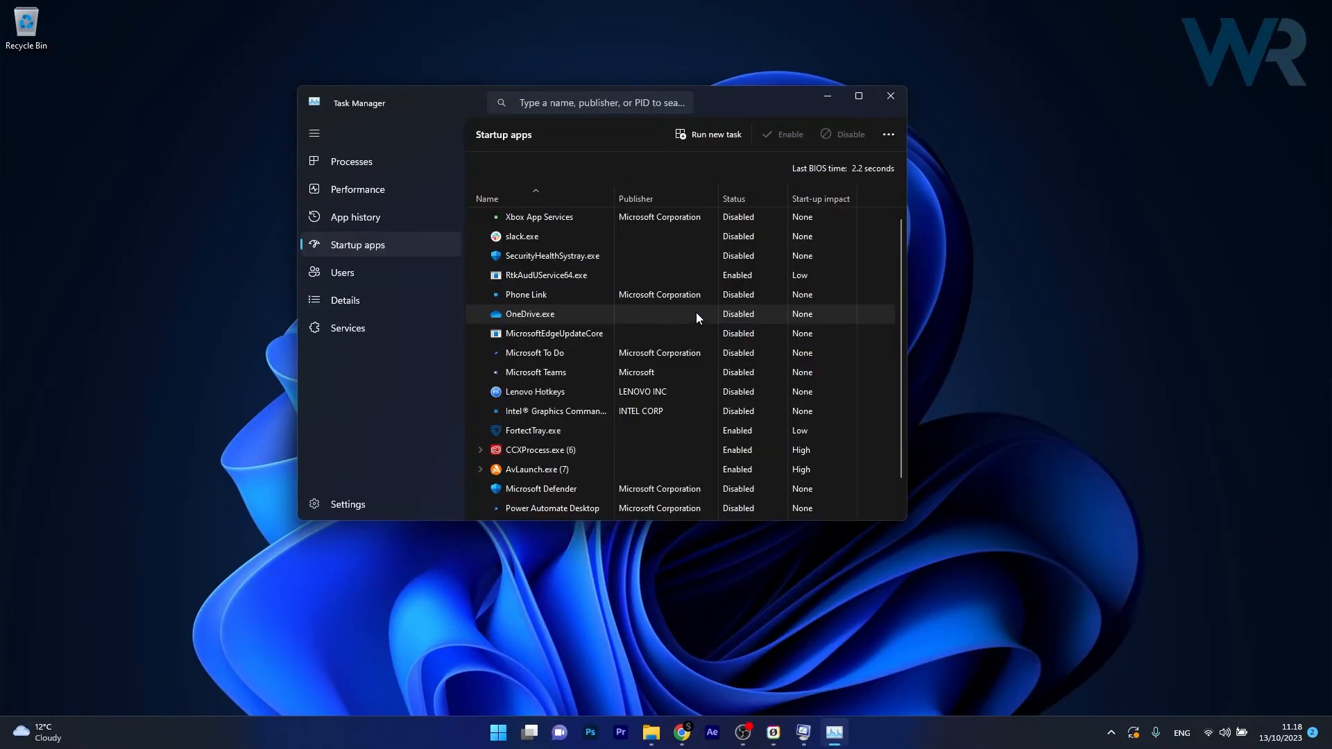
click(546, 275)
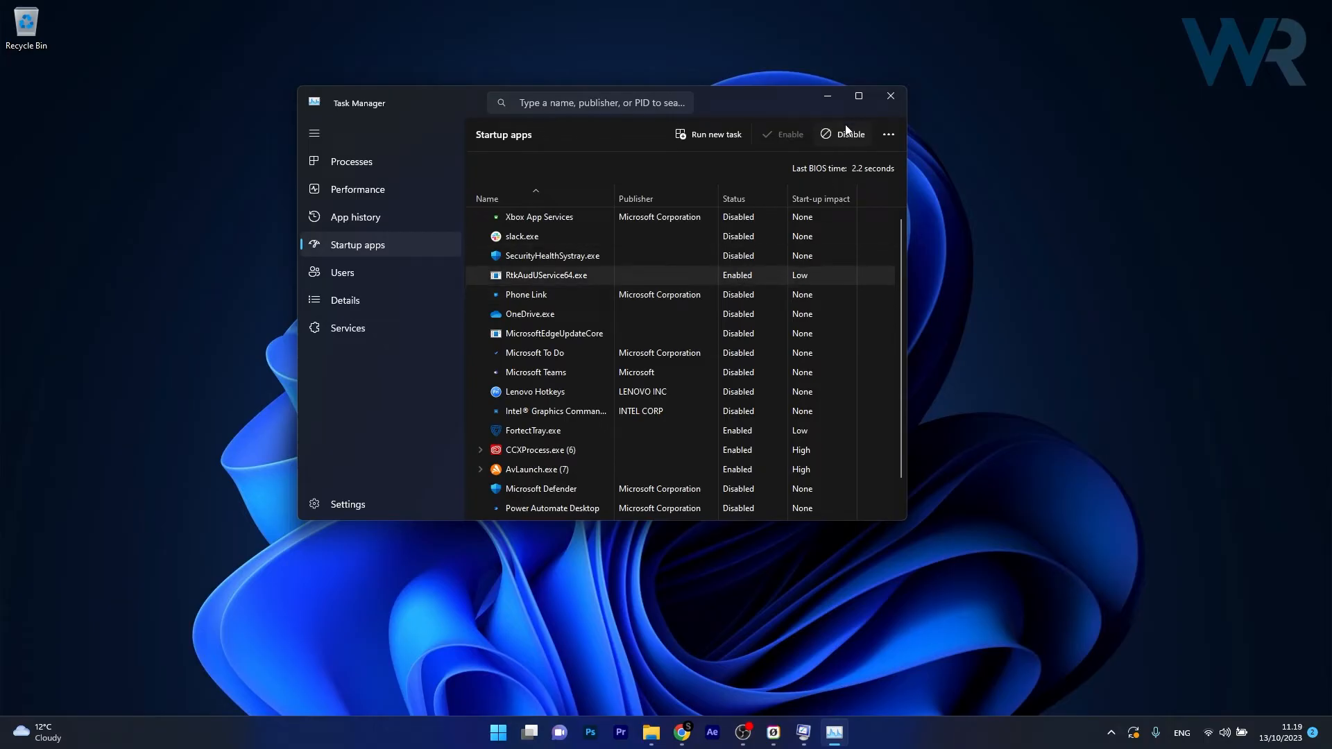
mouse_move(889, 96)
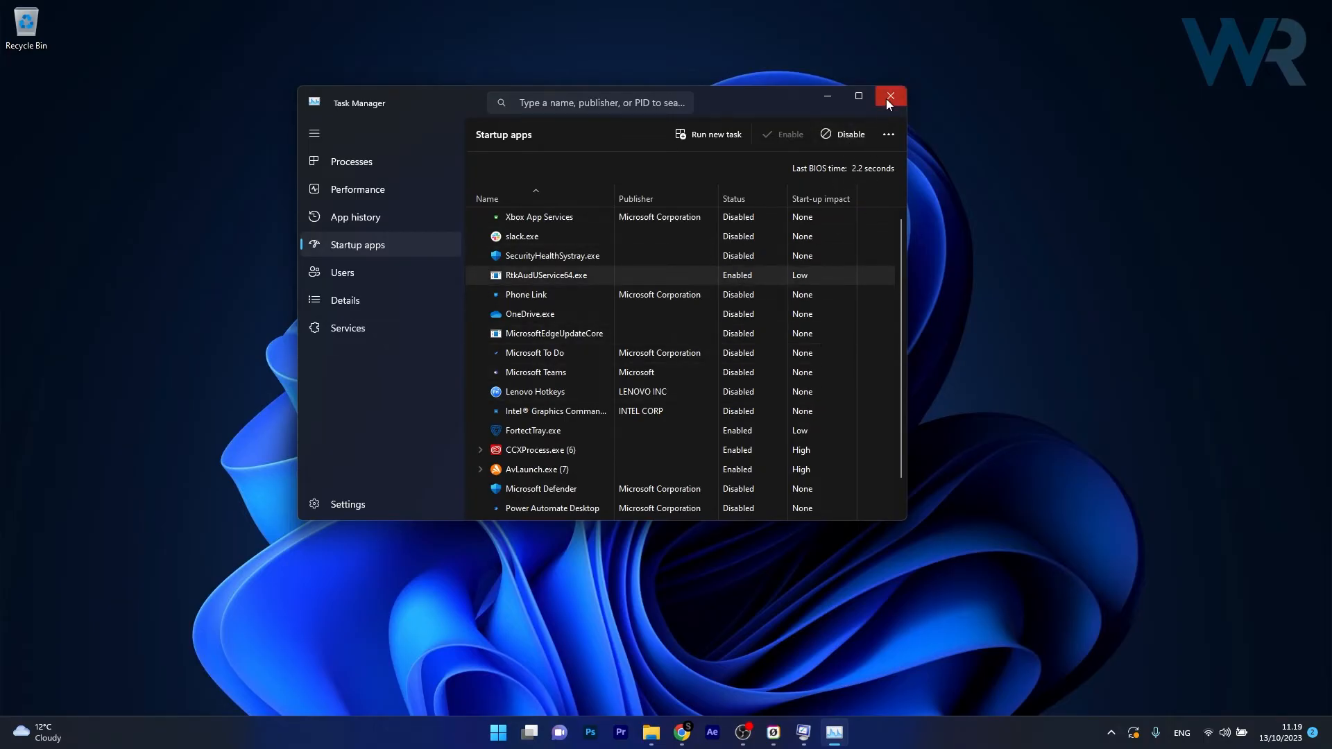
click(888, 96)
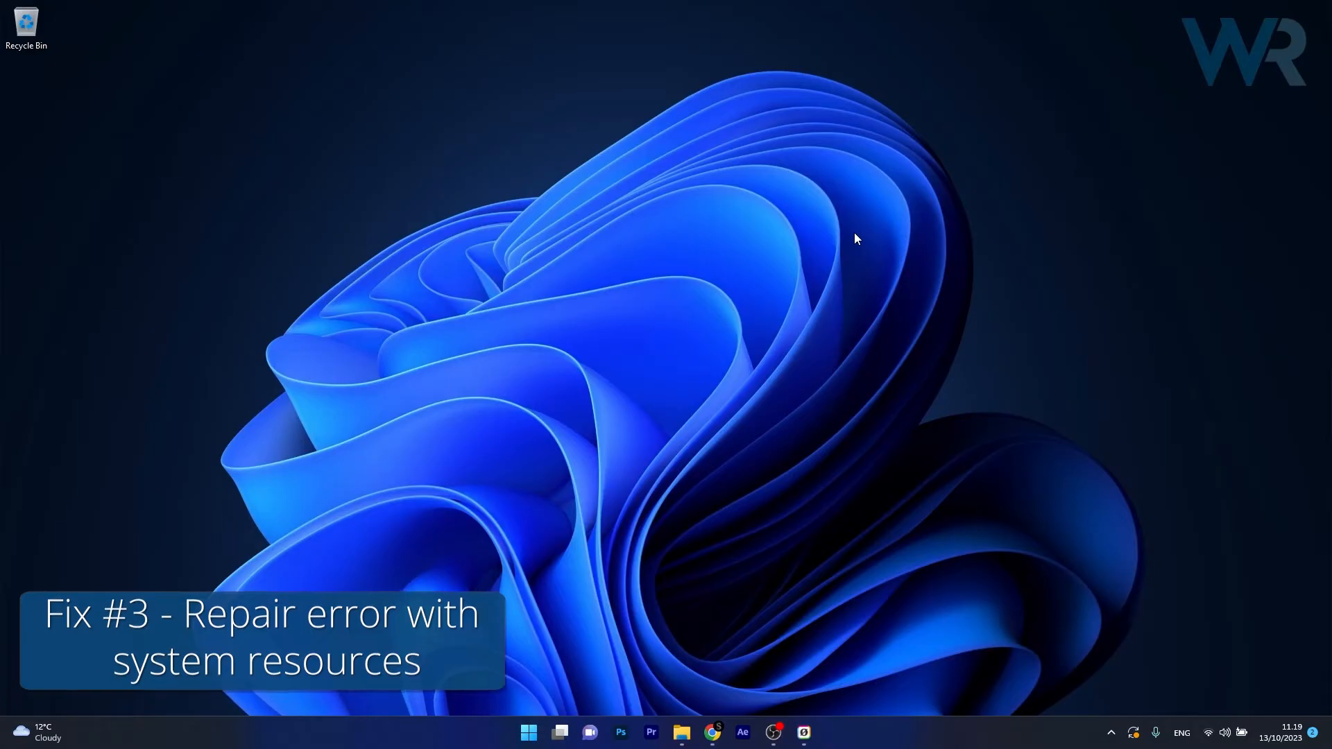
Open Settings from Start and scroll the System category down to Recovery
click(527, 732)
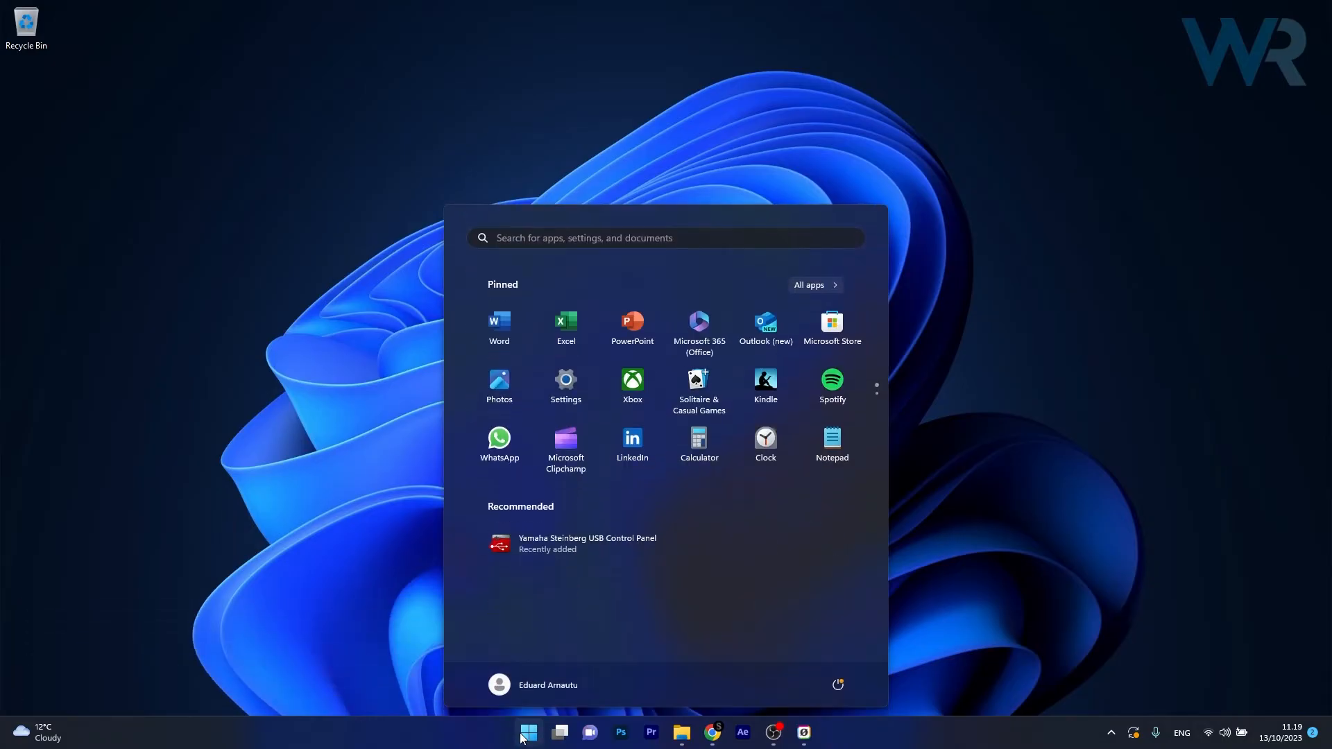
click(564, 380)
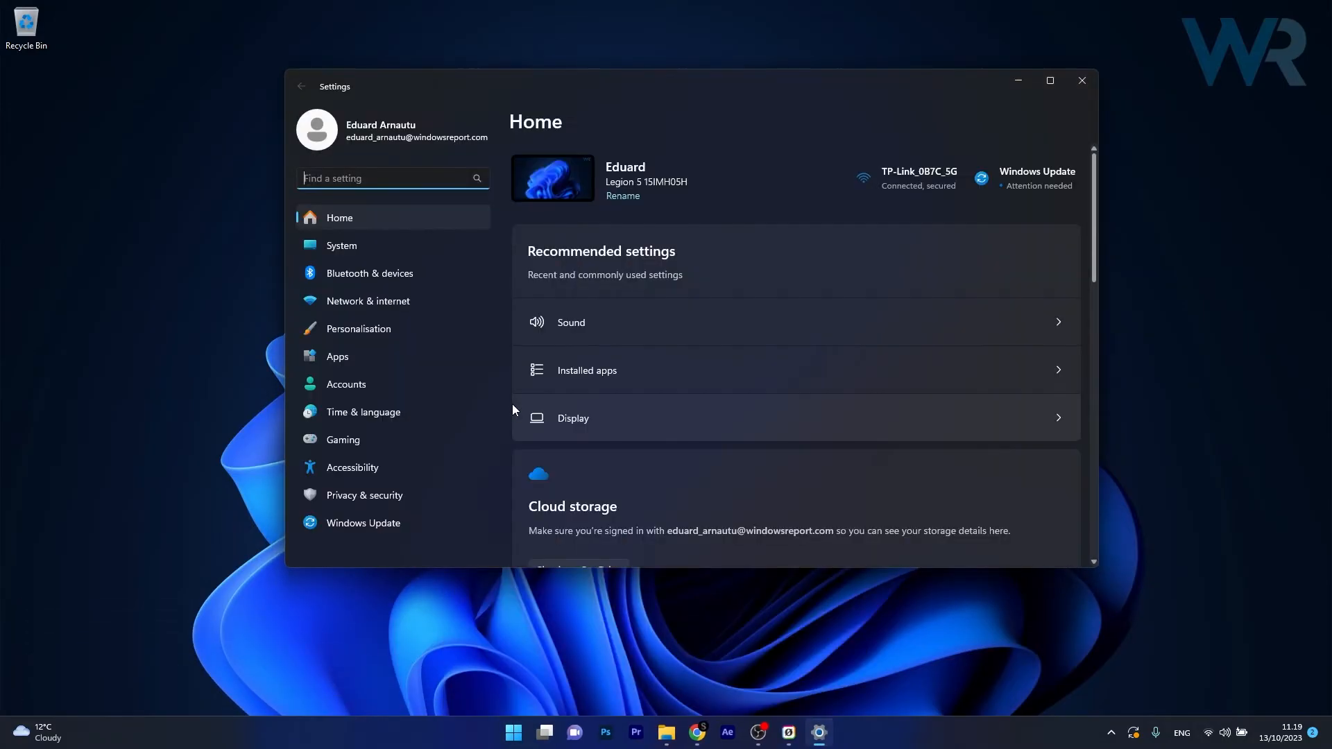
click(341, 245)
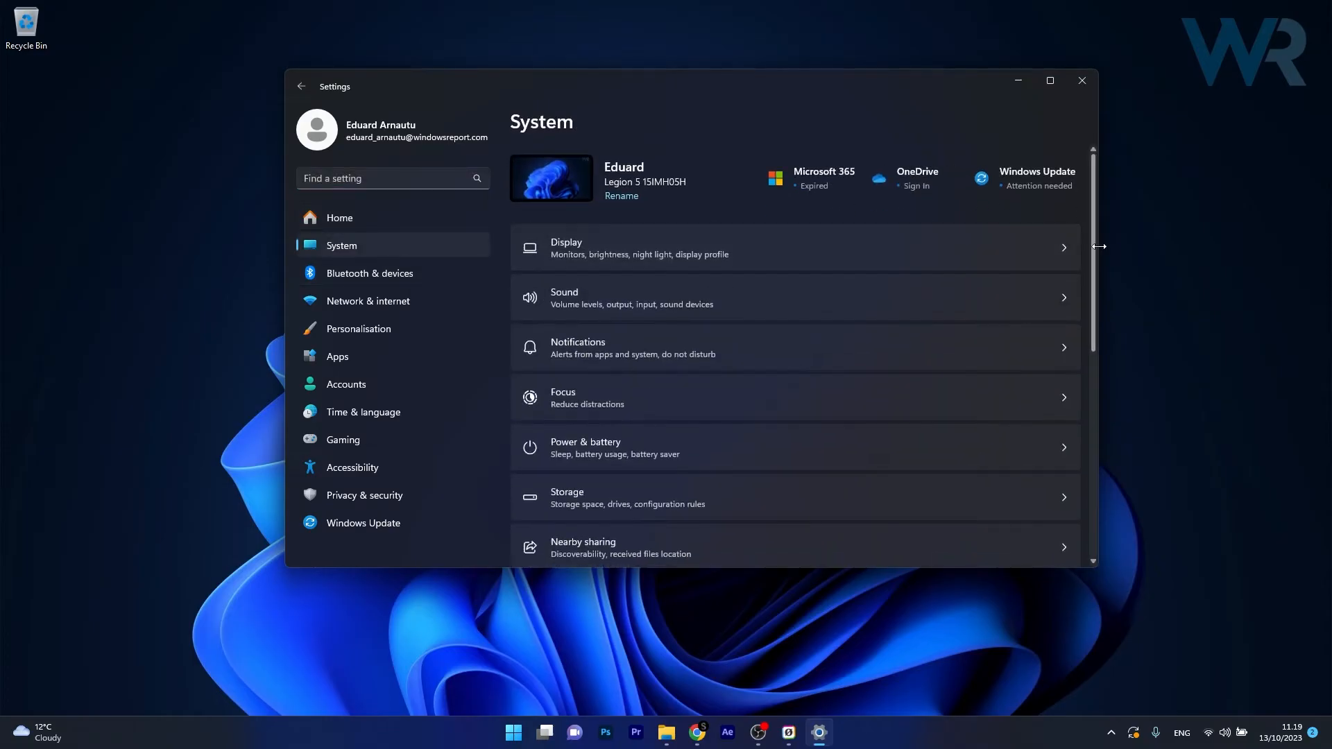
scroll(down, 3)
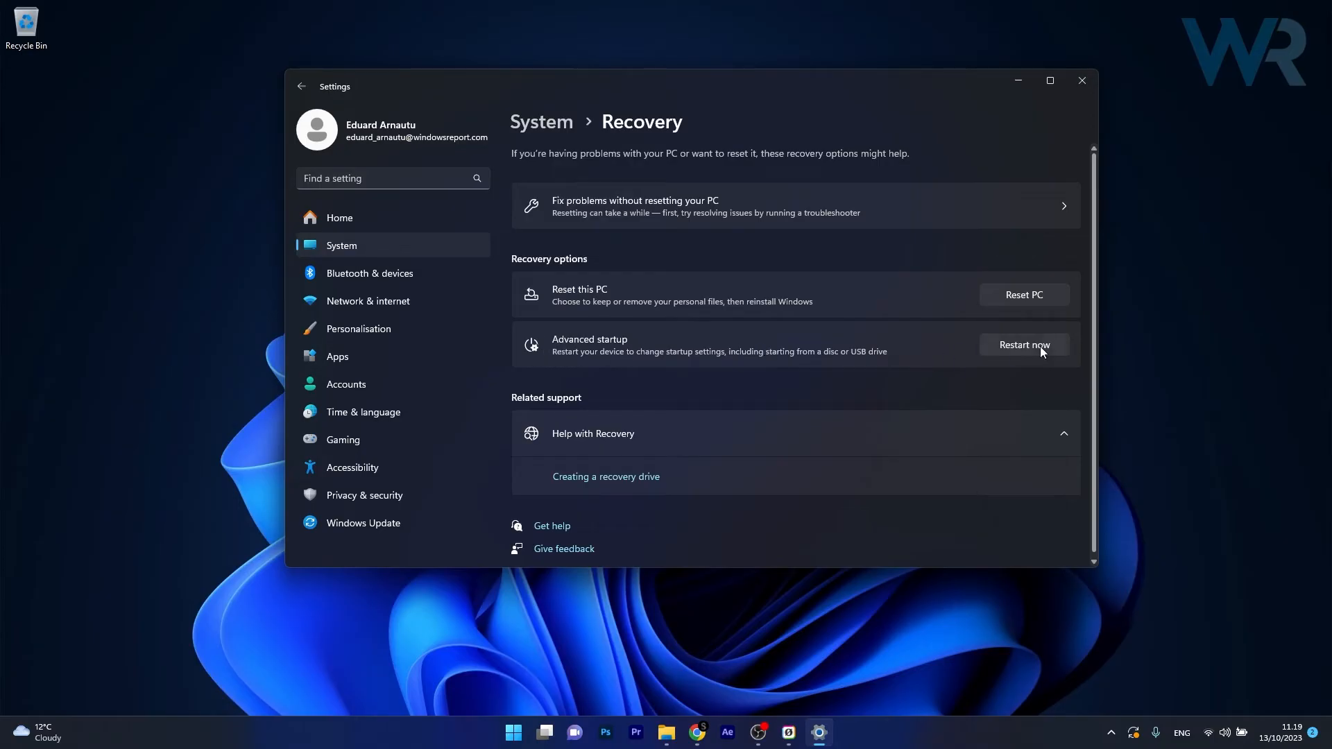
mouse_move(949, 280)
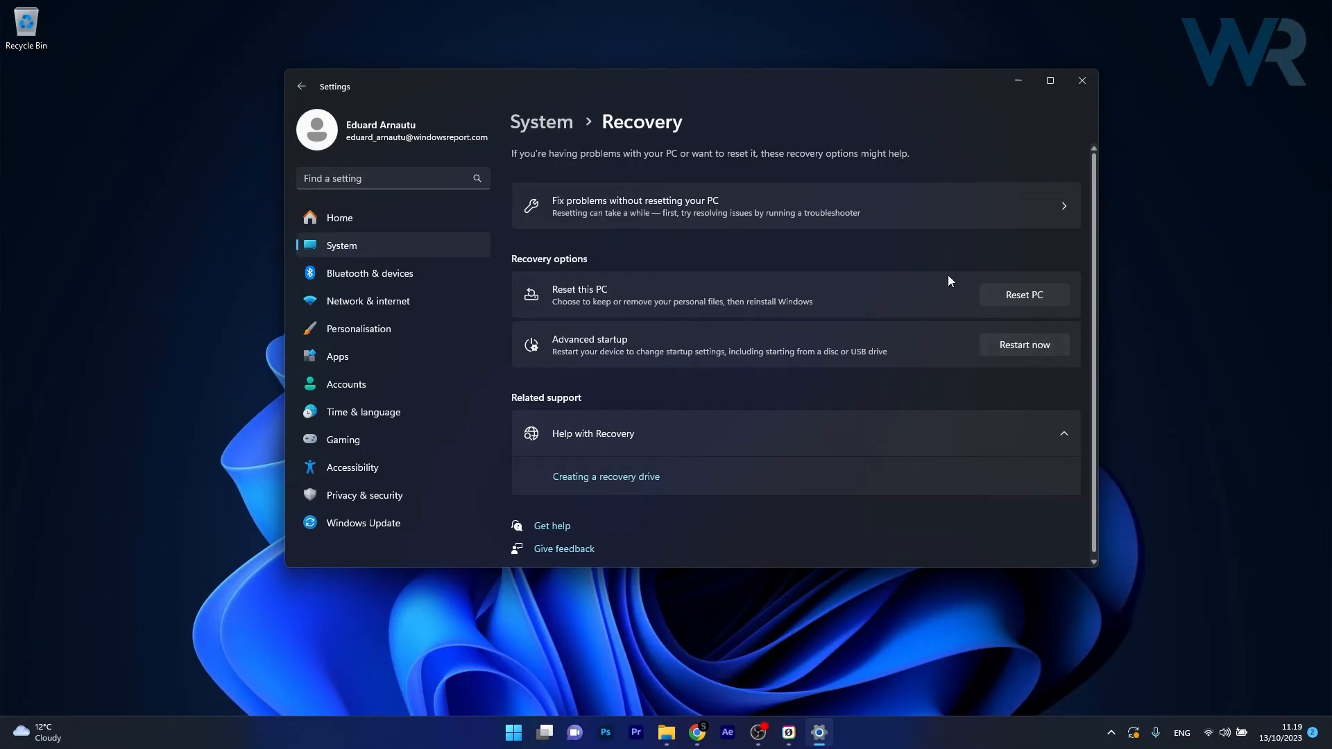
Restart into Advanced startup and choose Troubleshoot on the Choose an option screen
click(1022, 344)
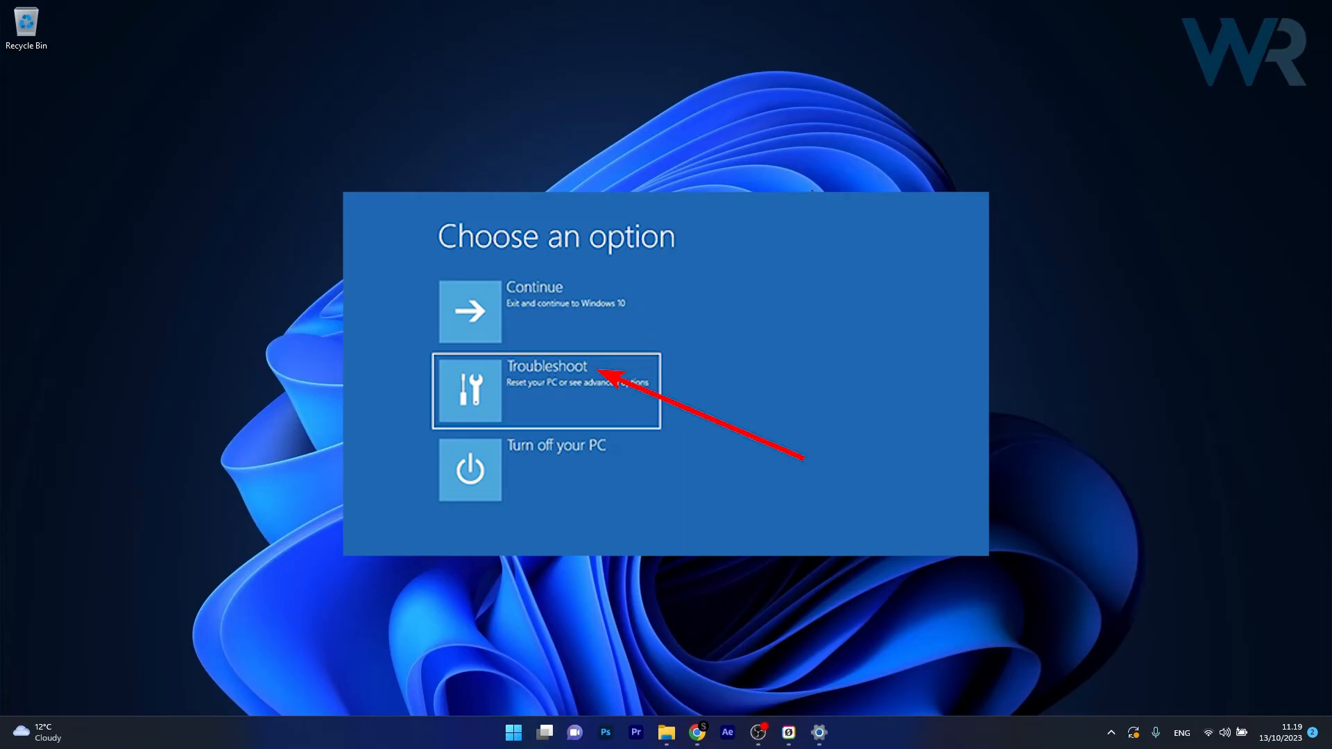
click(545, 390)
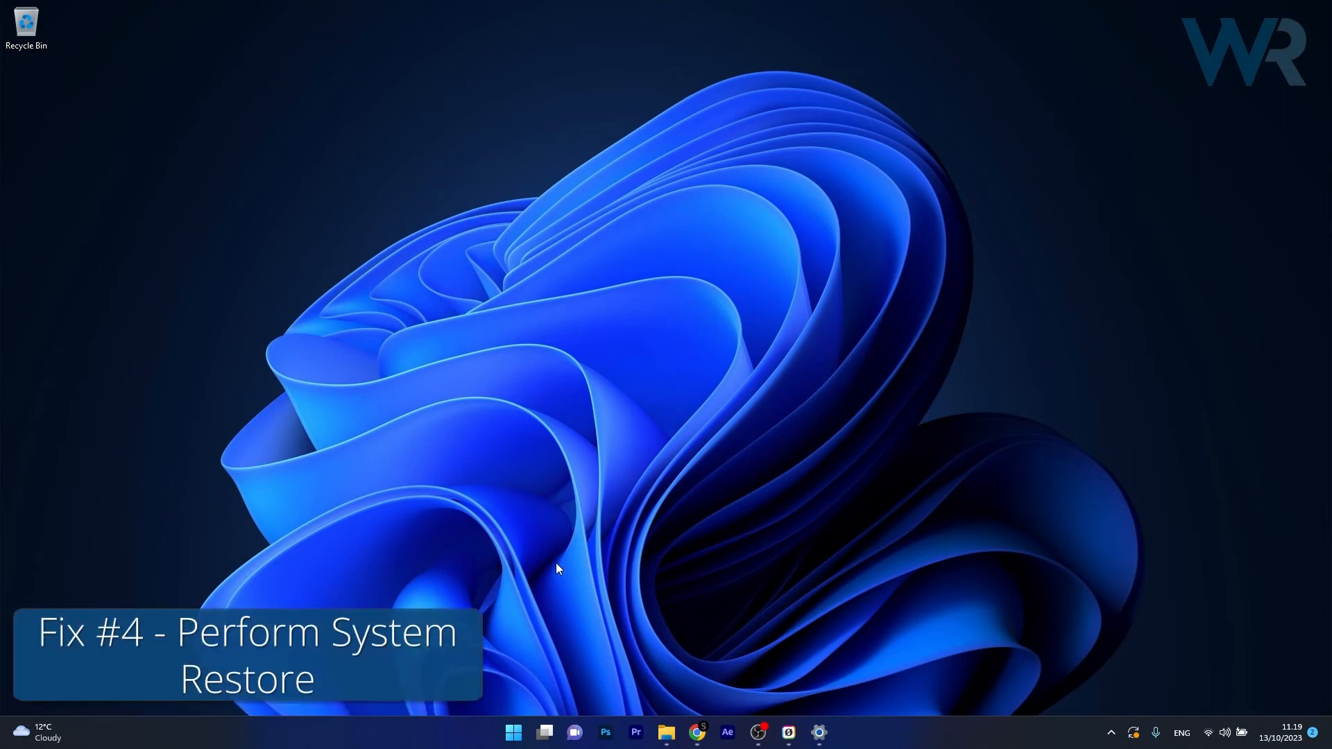
mouse_move(512, 635)
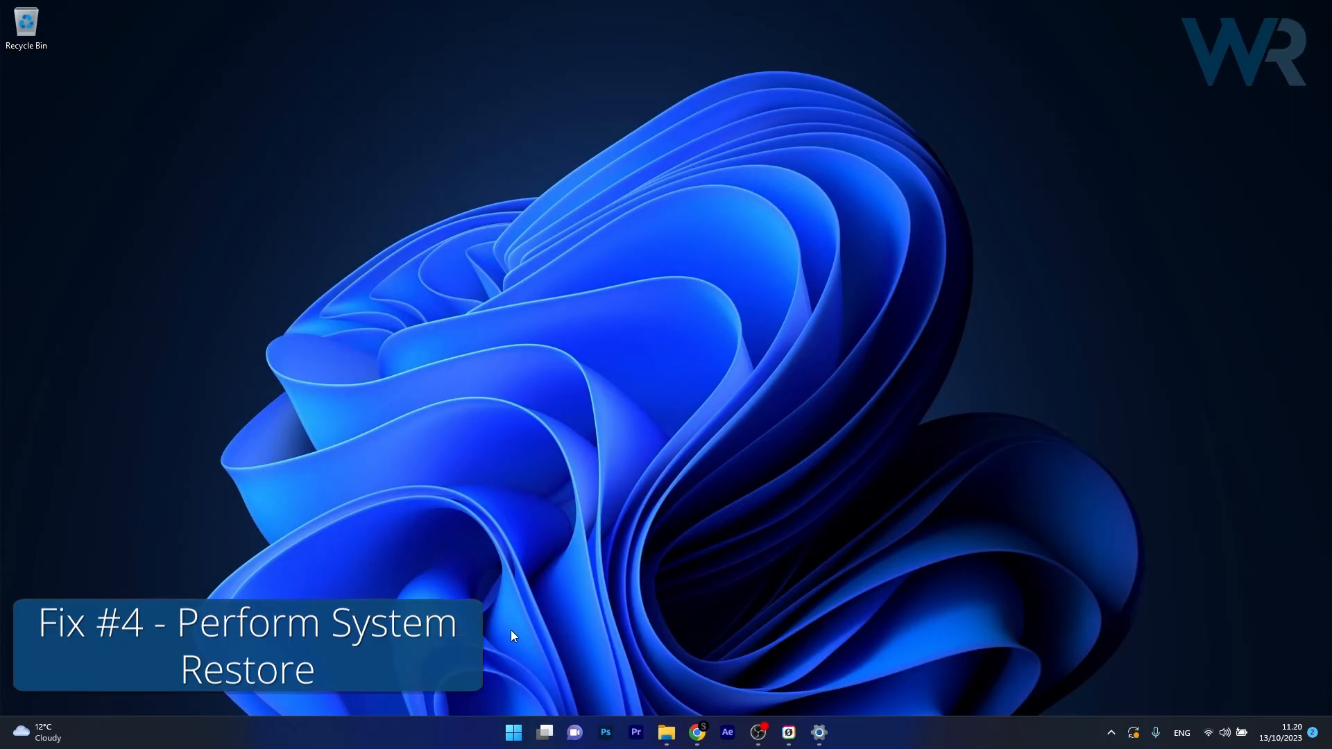
click(512, 732)
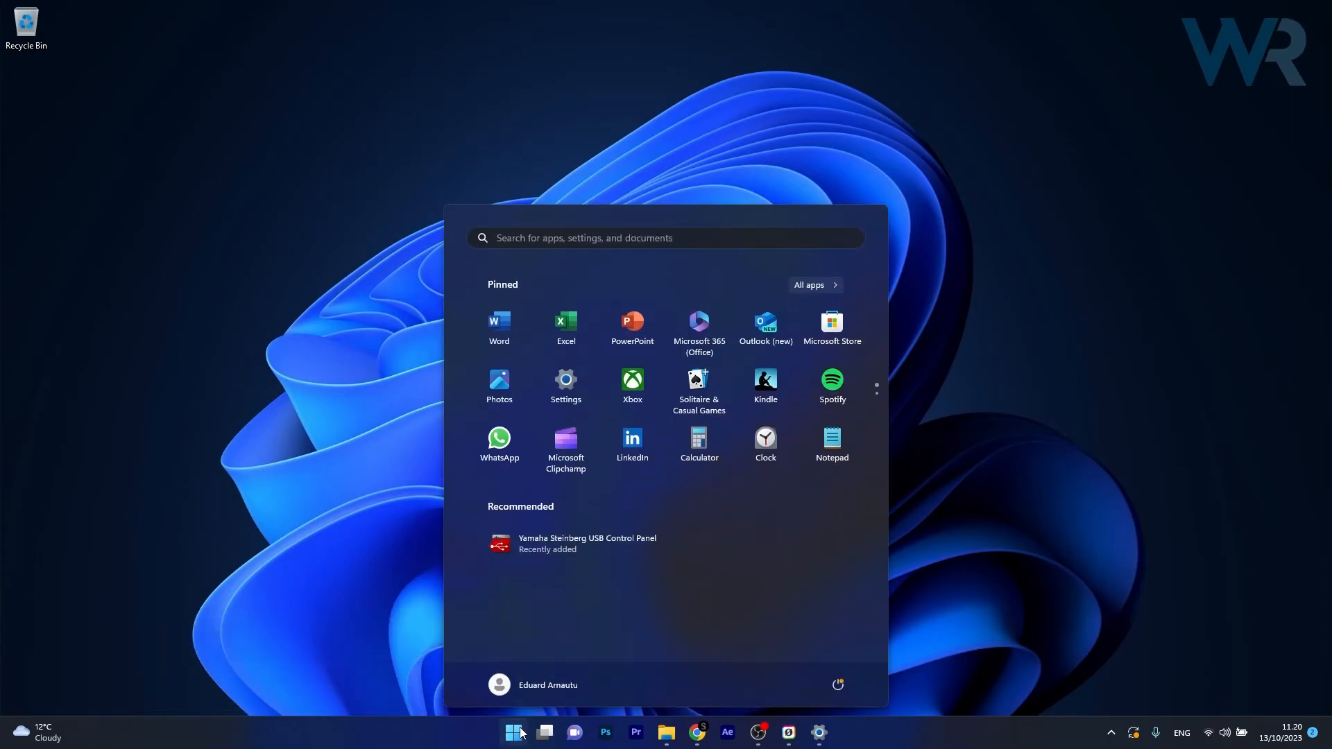
text(rstrui)
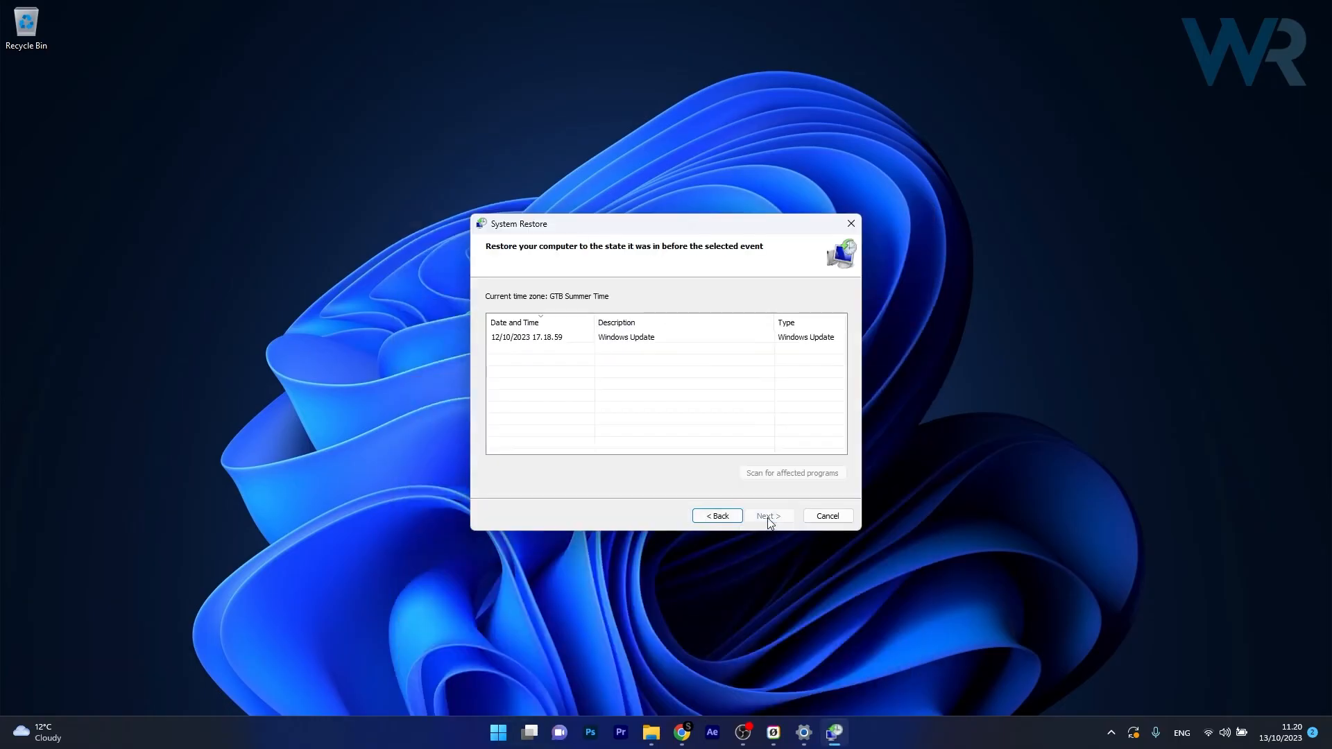
mouse_move(555, 339)
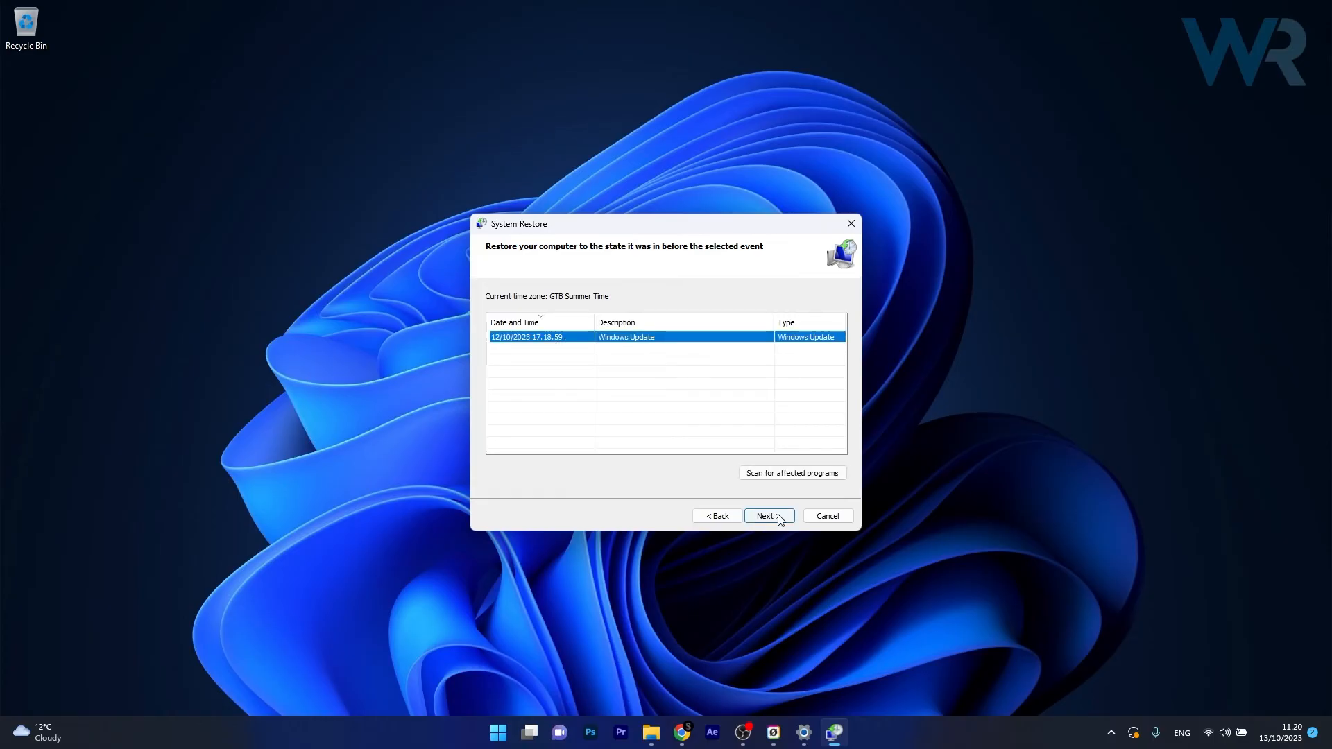
click(766, 515)
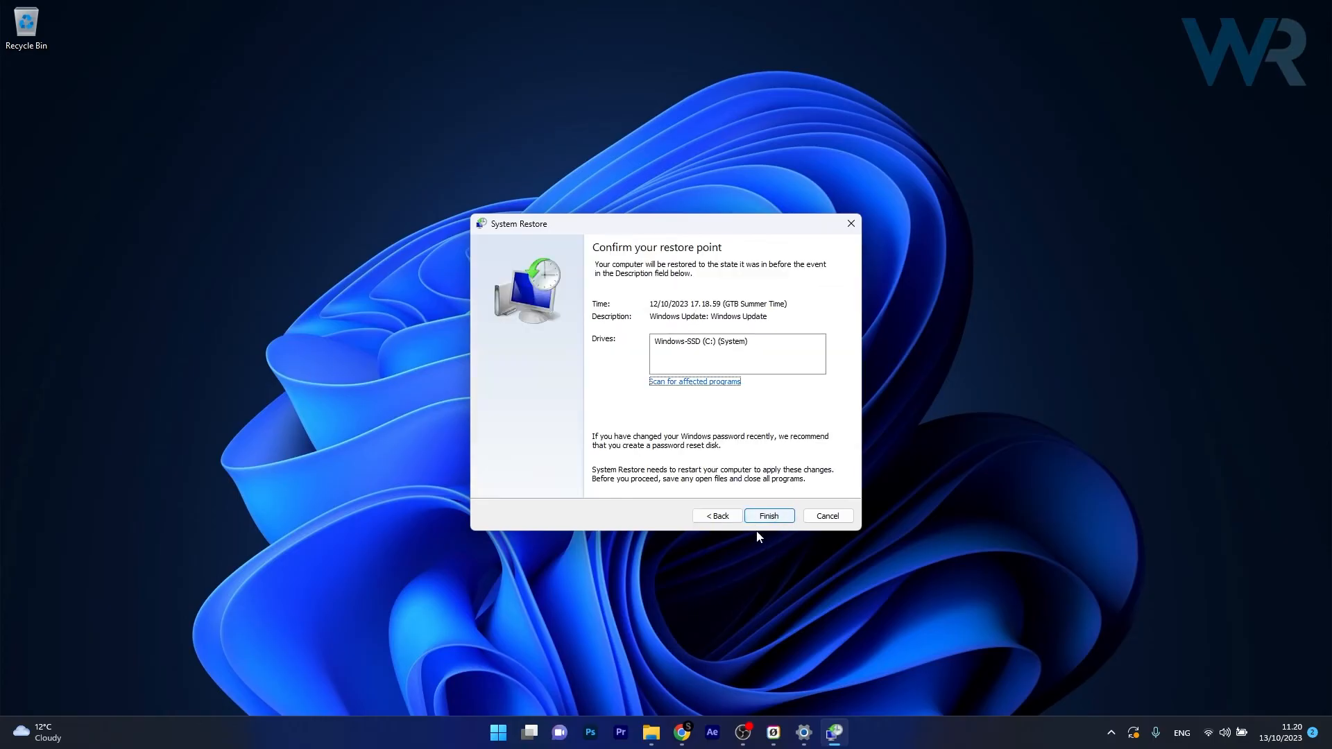
mouse_move(781, 561)
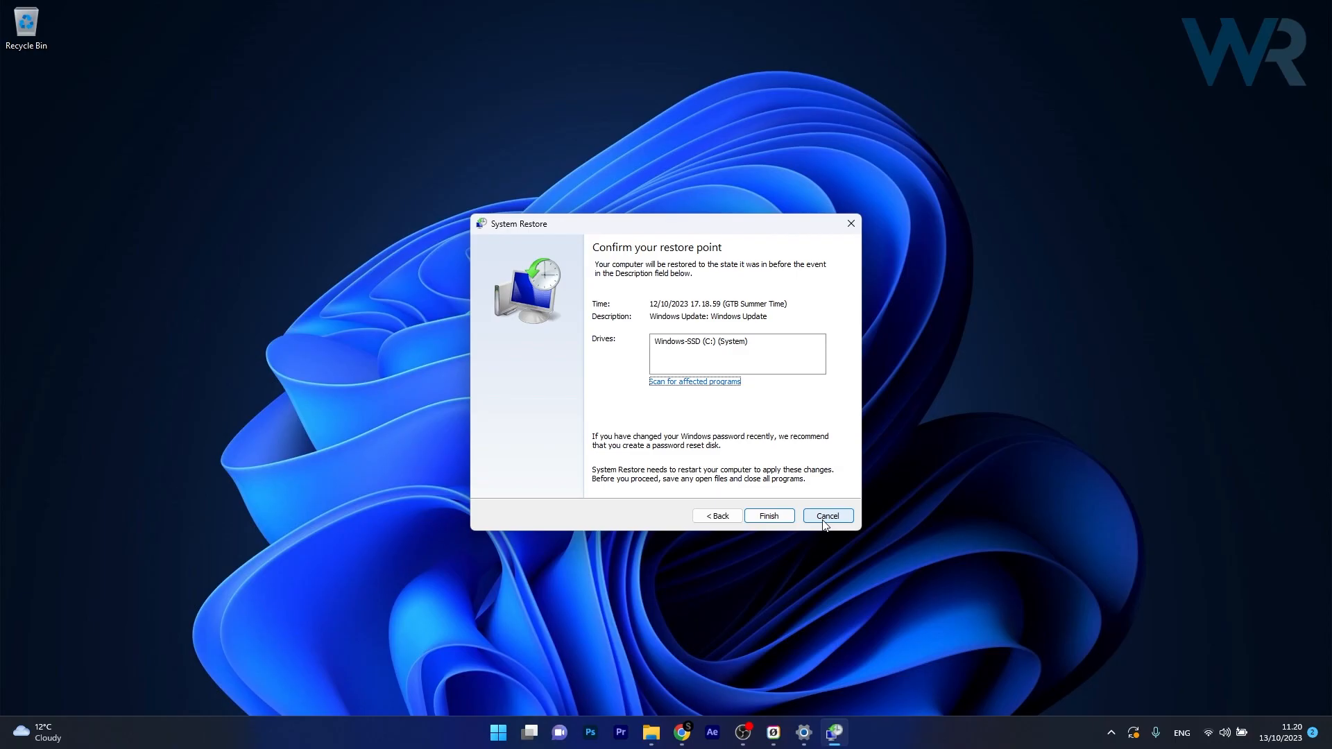
click(825, 515)
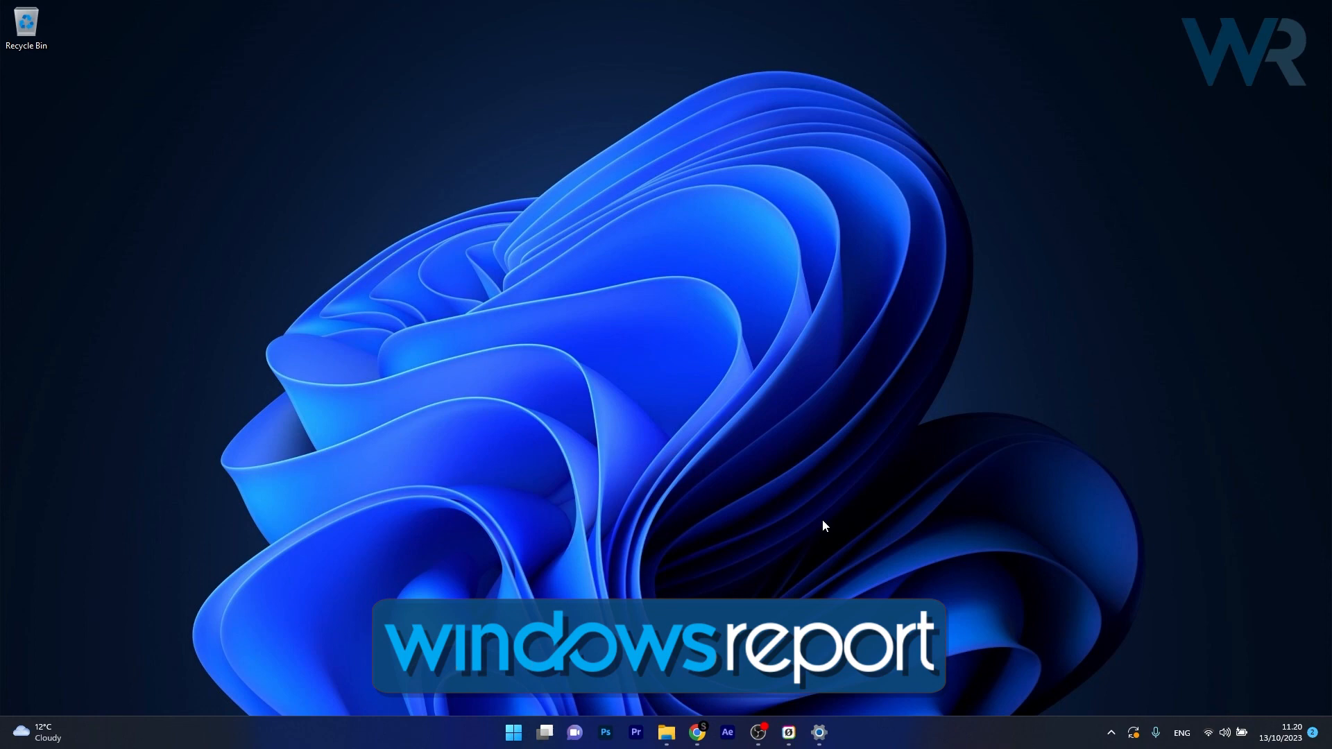
mouse_move(715, 204)
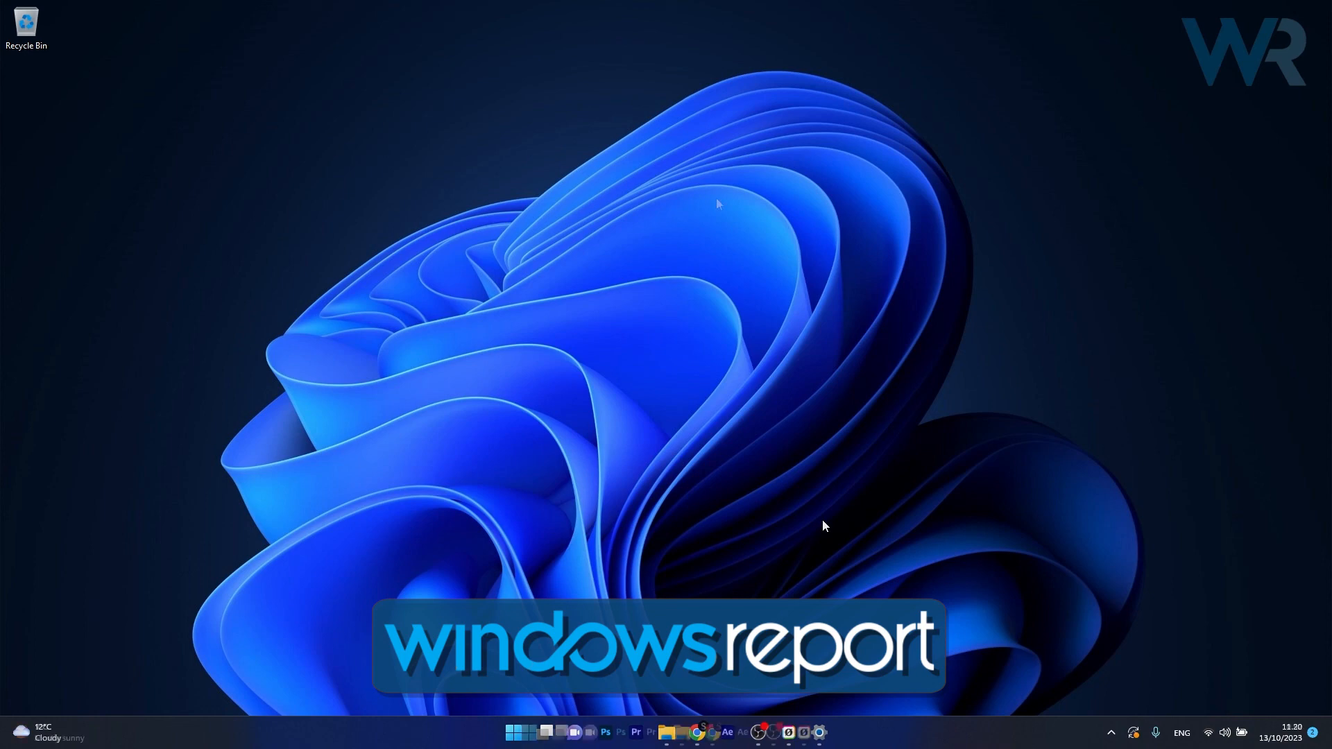